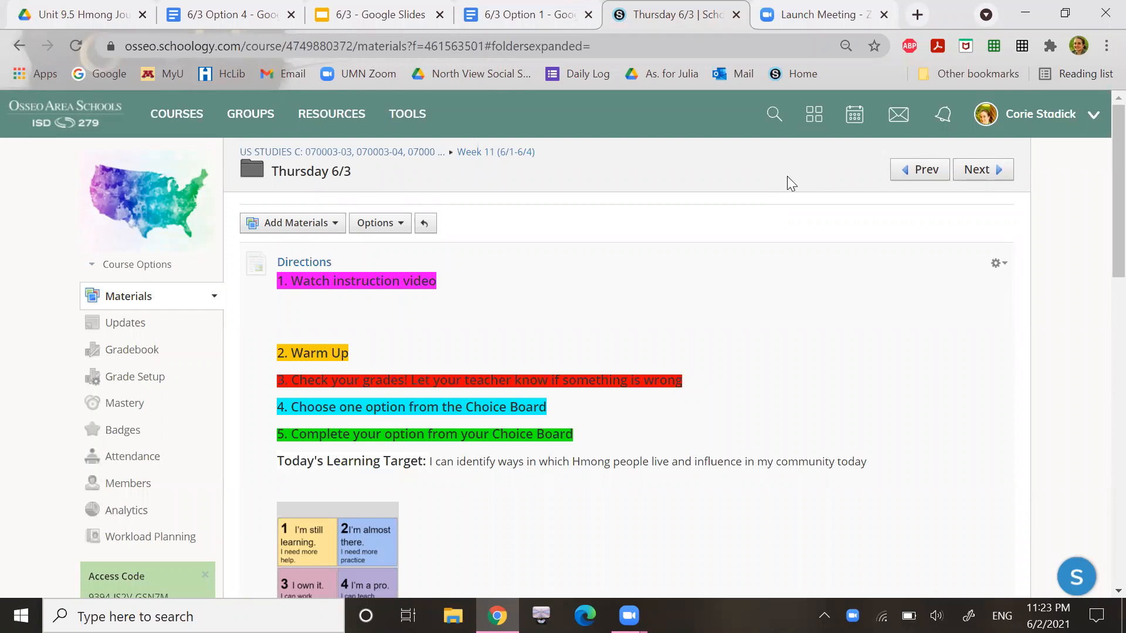
mouse_move(749, 407)
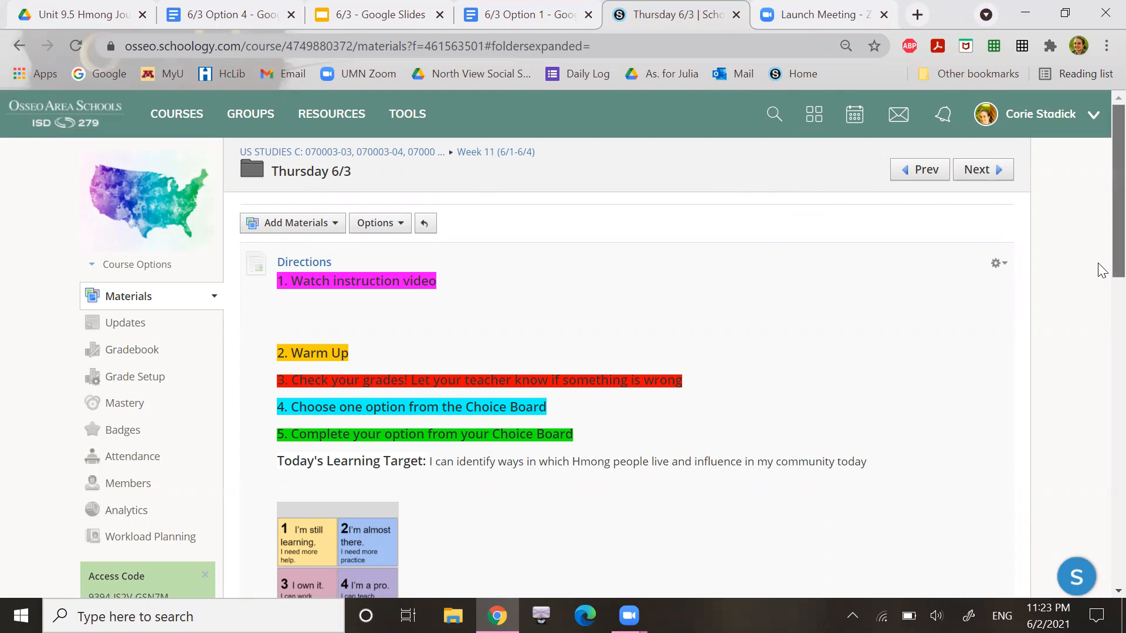
- Scroll through the Thursday 6/3 materials list down to the Option 4 assignment link
scroll(down, 3)
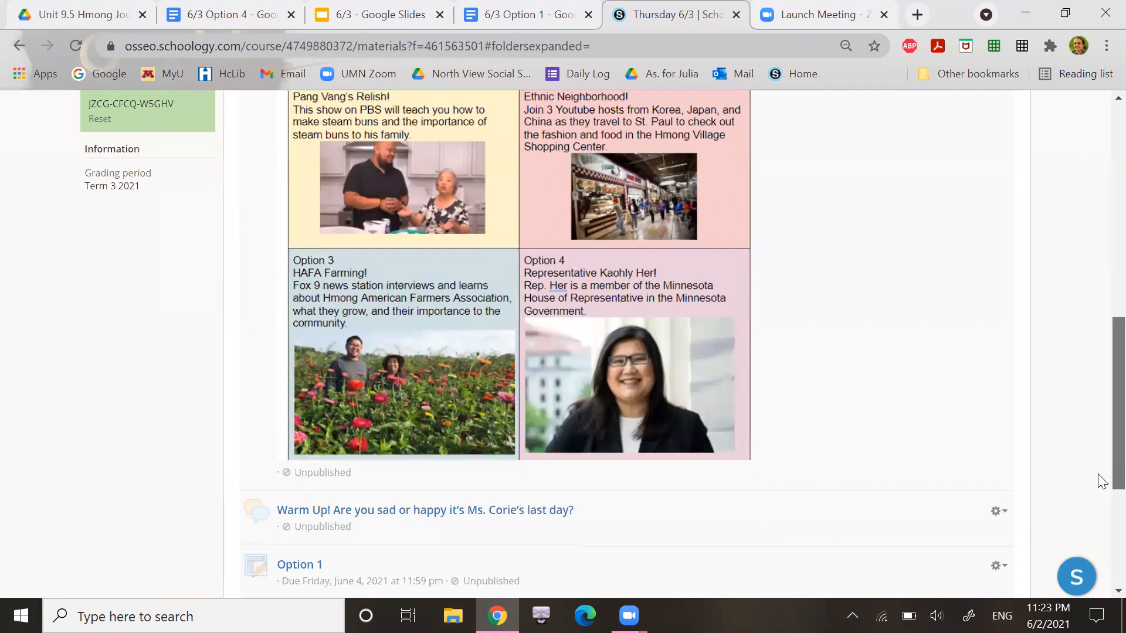
scroll(up, 3)
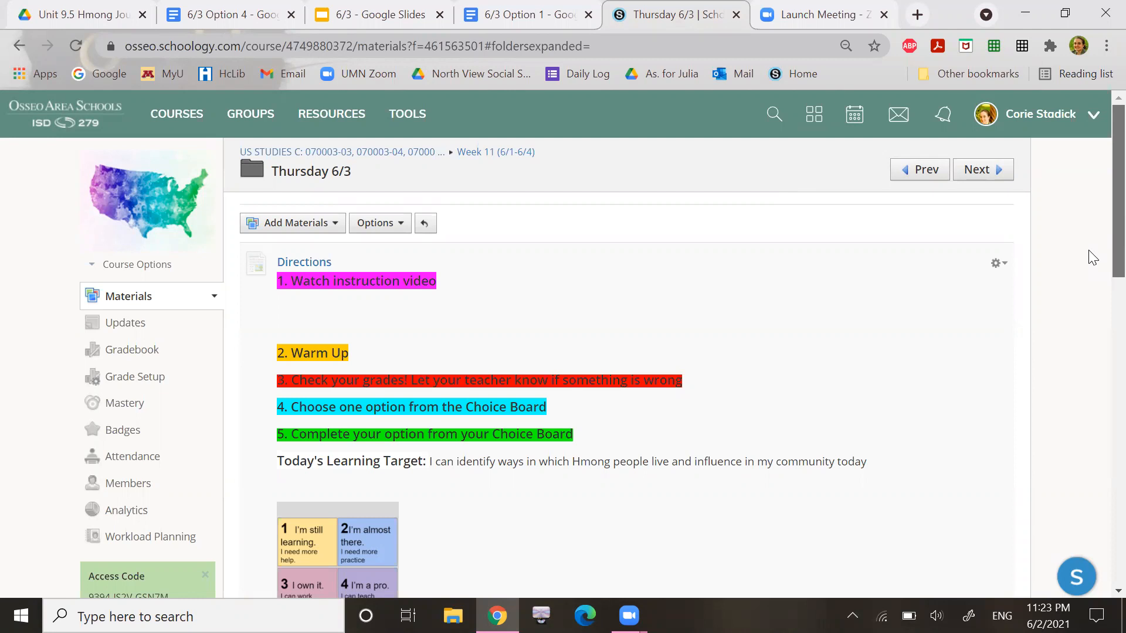
scroll(down, 3)
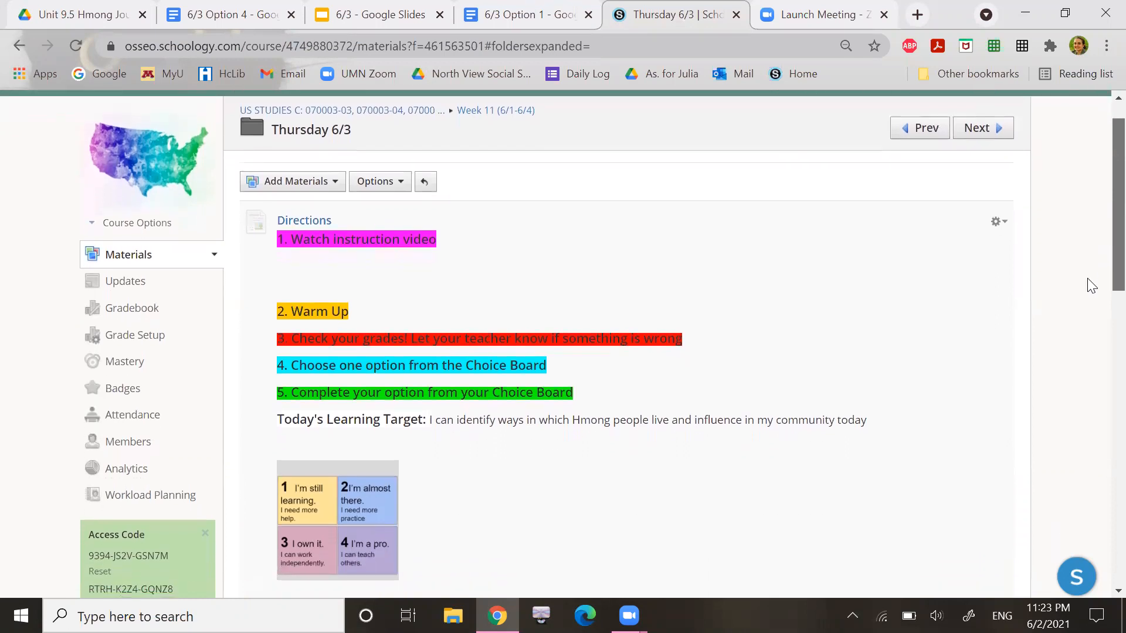
scroll(down, 3)
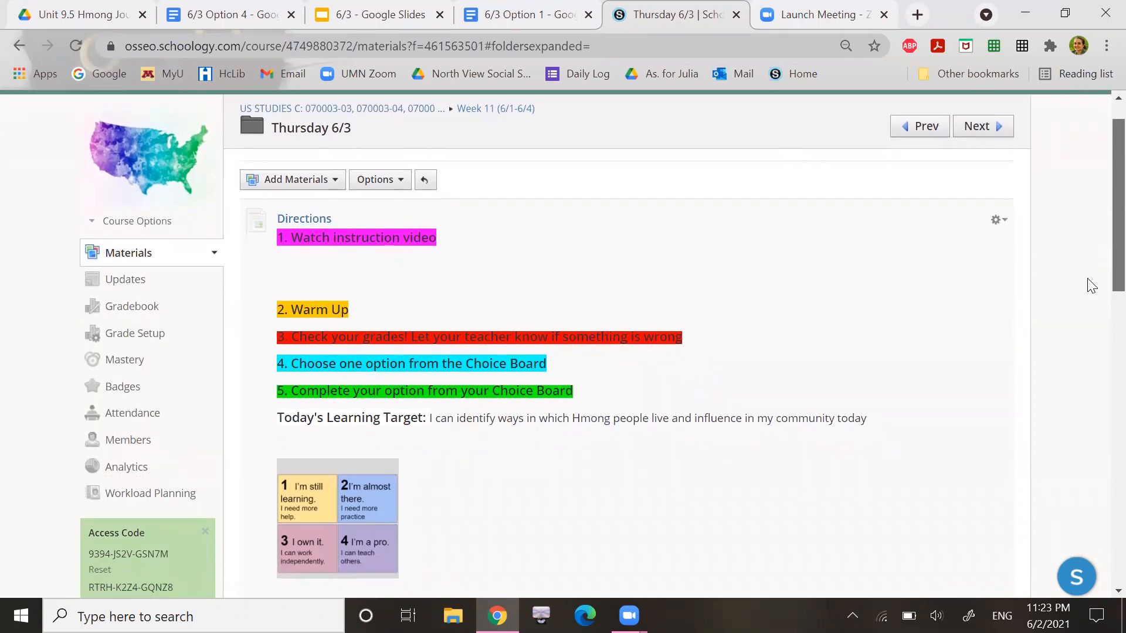
scroll(down, 3)
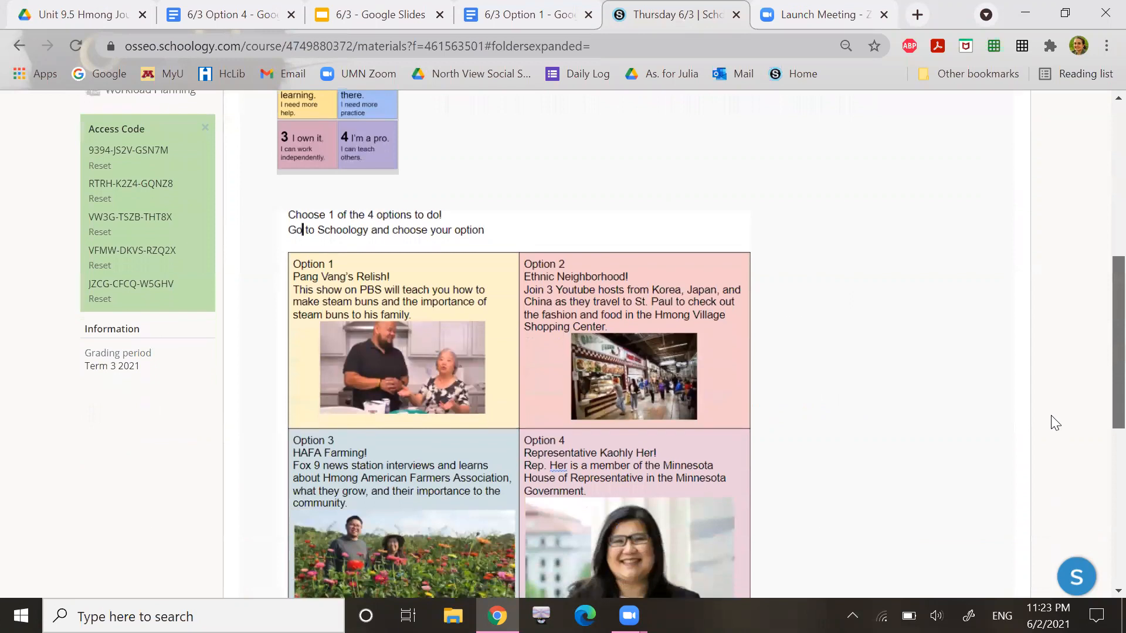
scroll(down, 3)
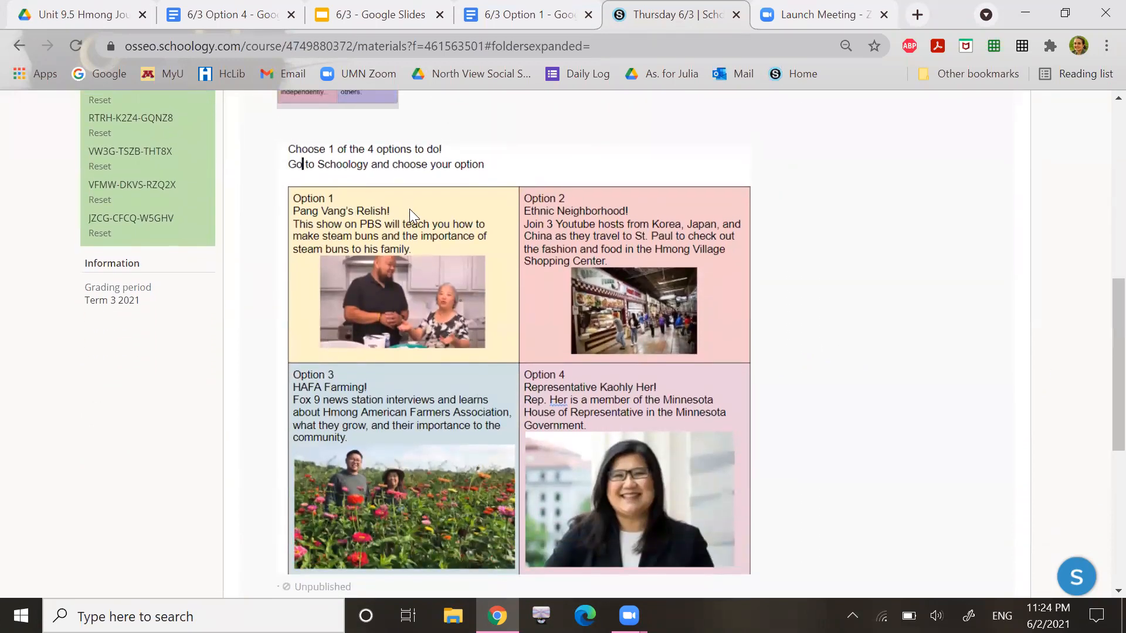
mouse_move(324, 223)
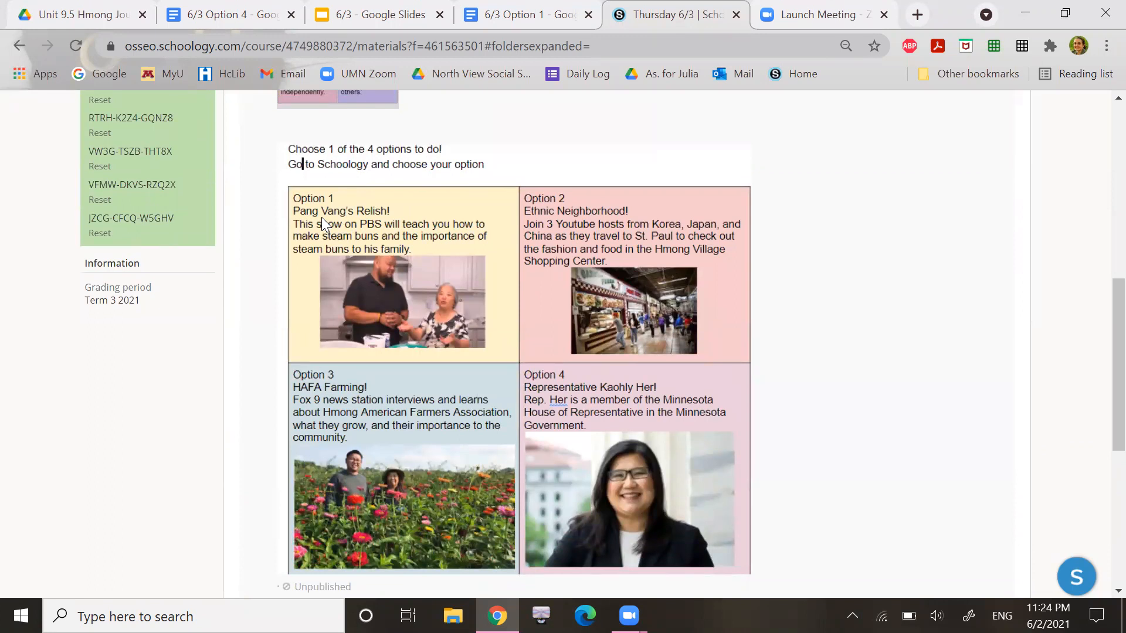
mouse_move(311, 253)
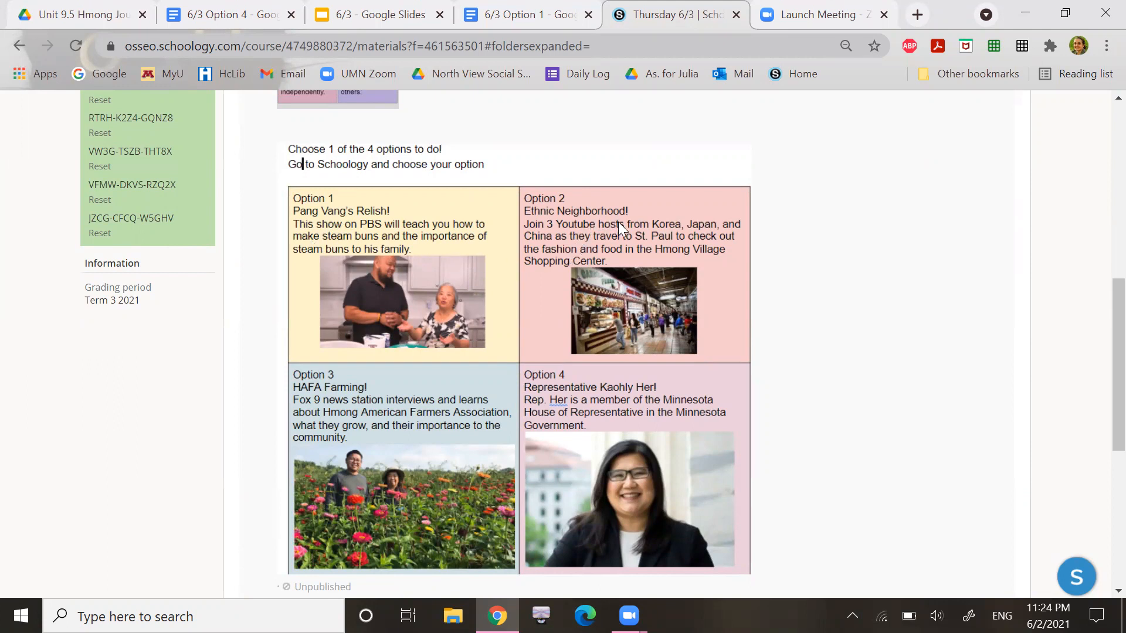
mouse_move(723, 347)
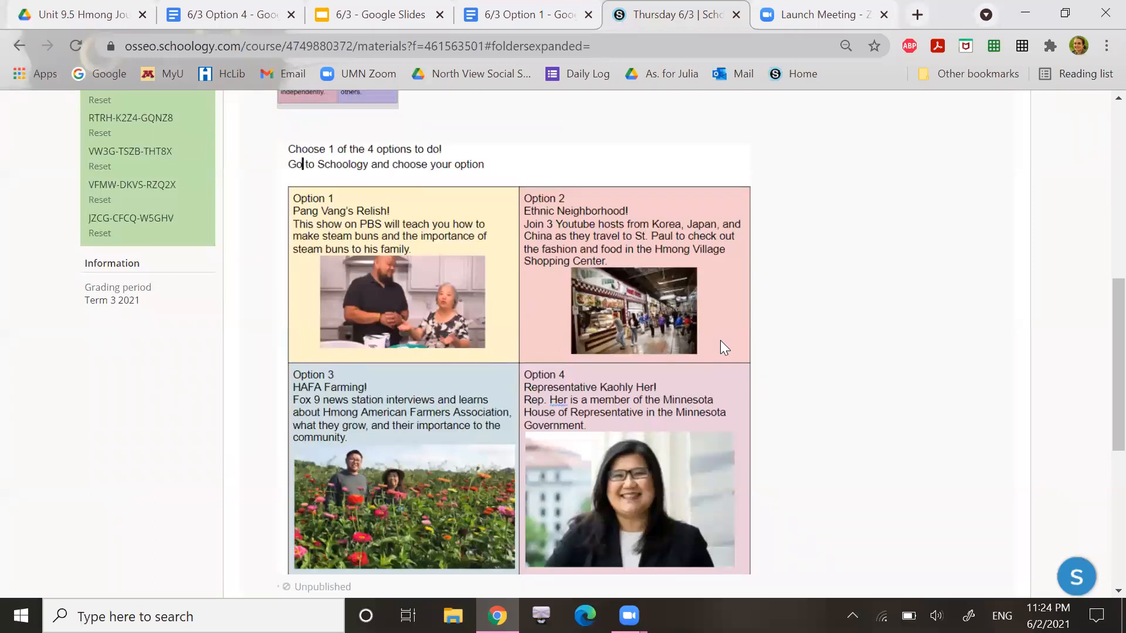
mouse_move(407, 371)
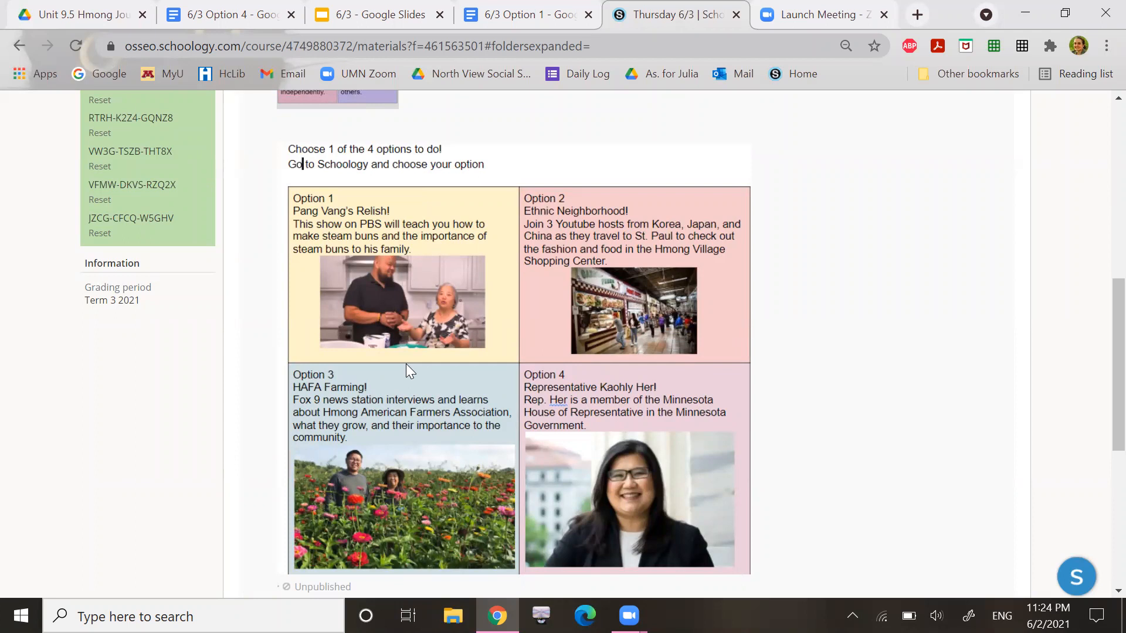
mouse_move(1091, 512)
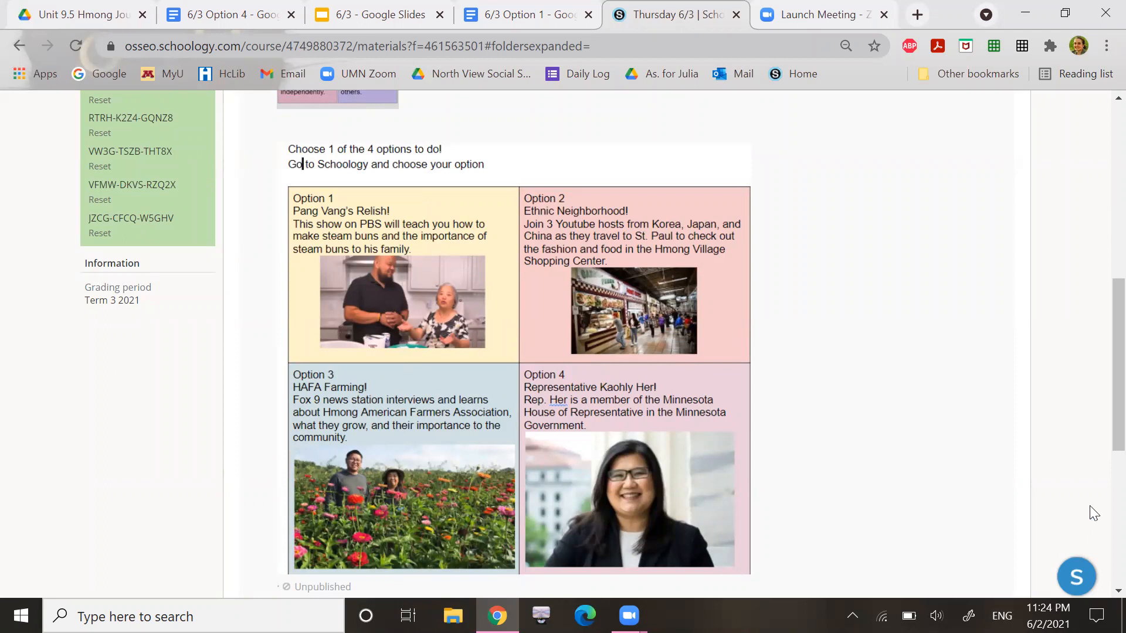
scroll(down, 3)
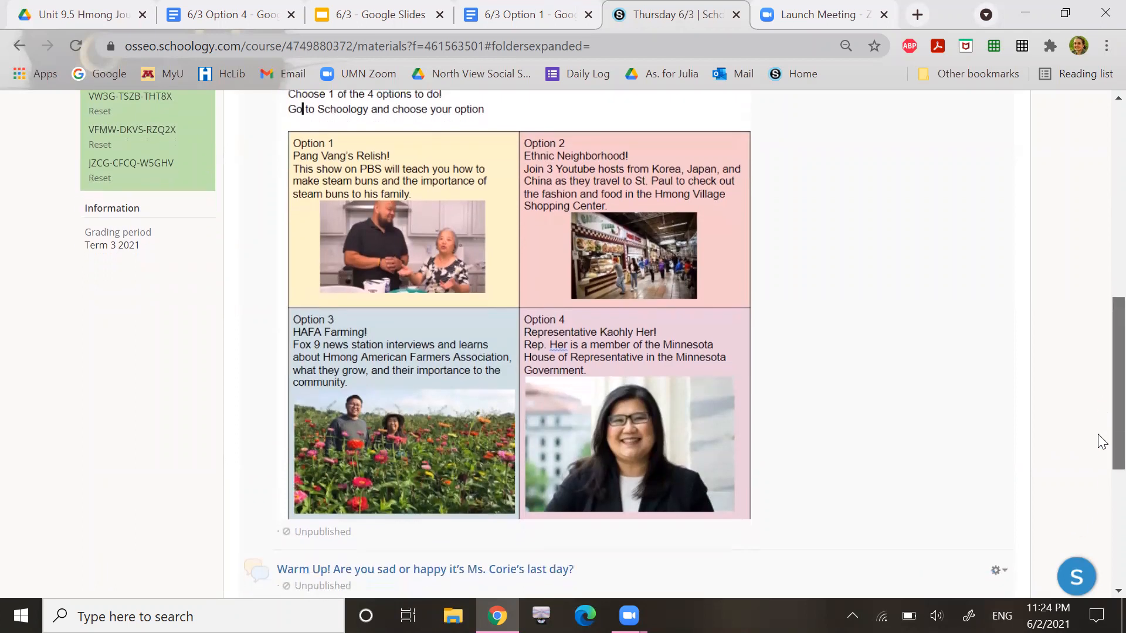
scroll(down, 3)
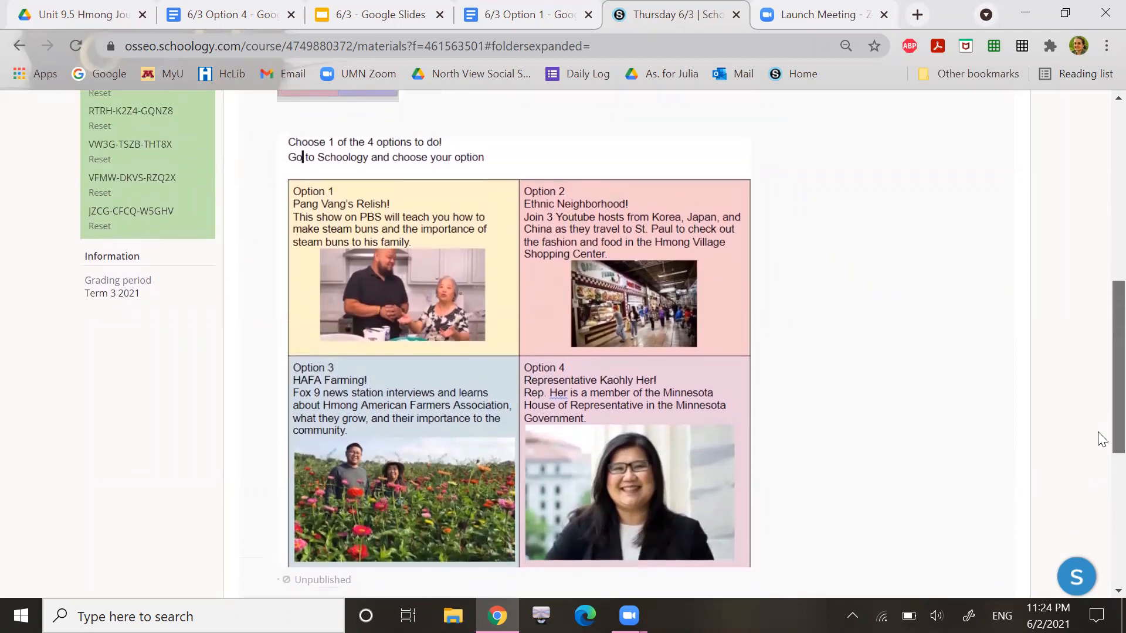
scroll(down, 3)
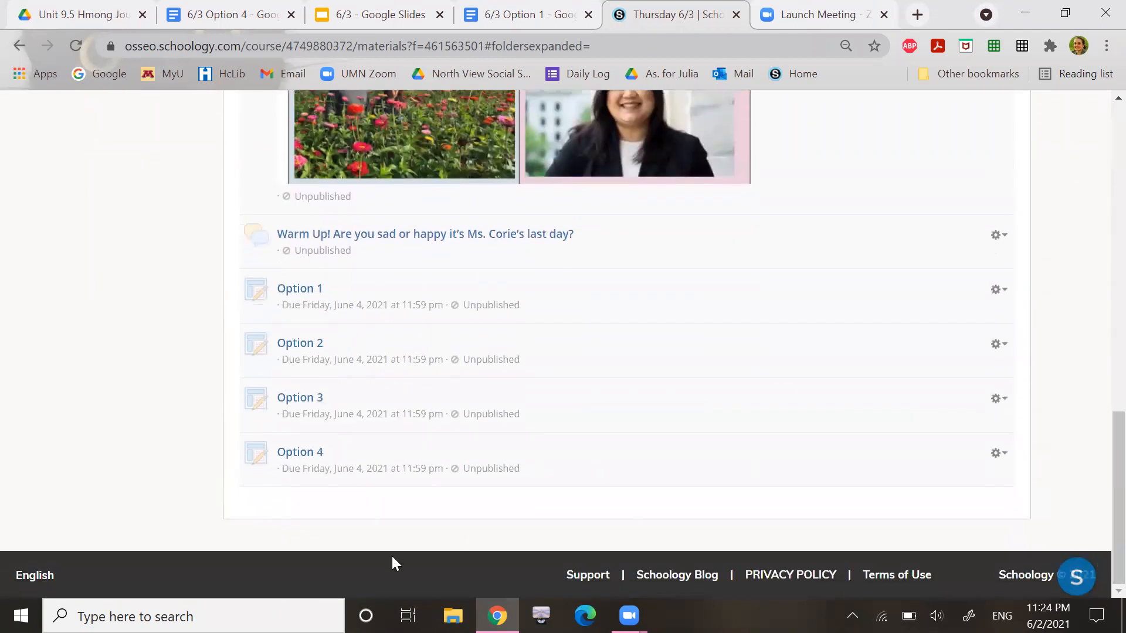
mouse_move(327, 531)
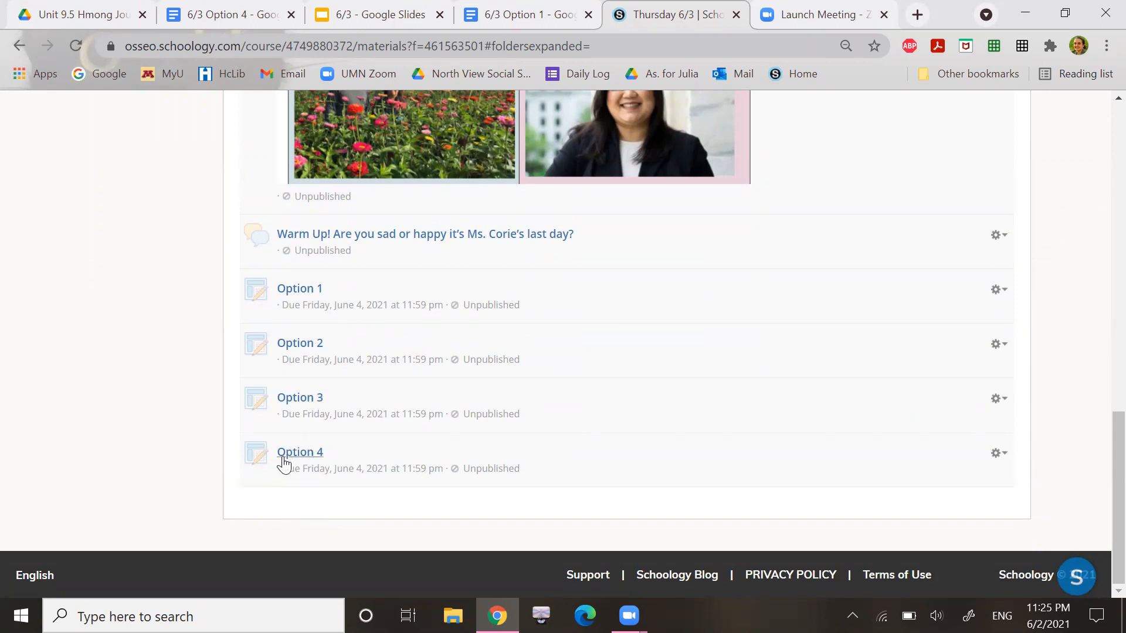
mouse_move(299, 451)
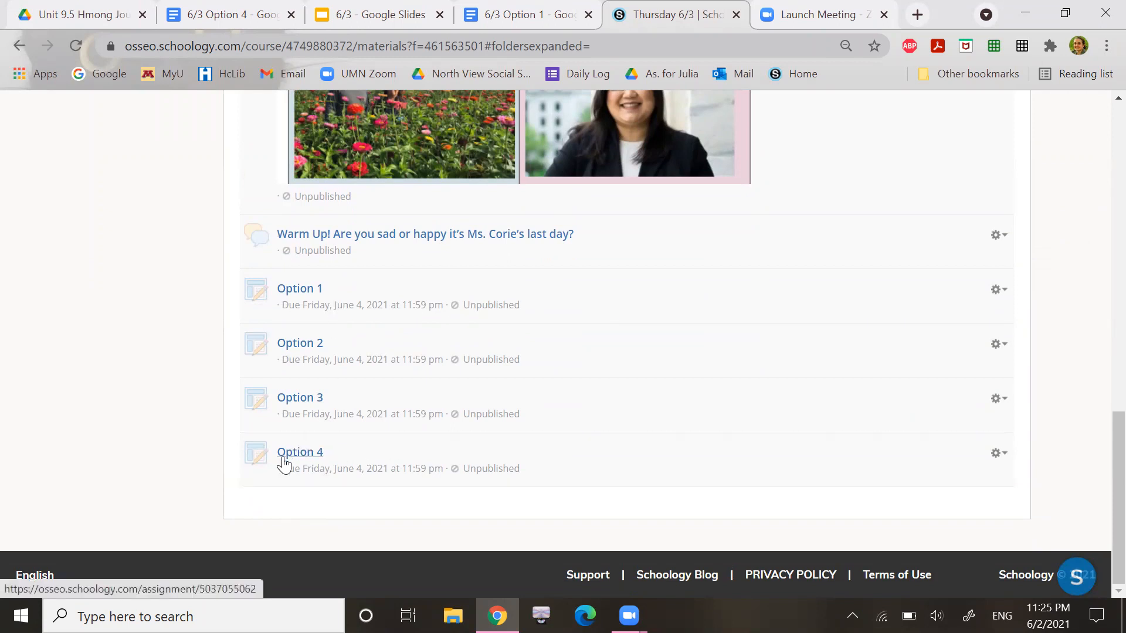
- Open the Option 4 assignment showing its June 4 due date and attached PDF
click(299, 451)
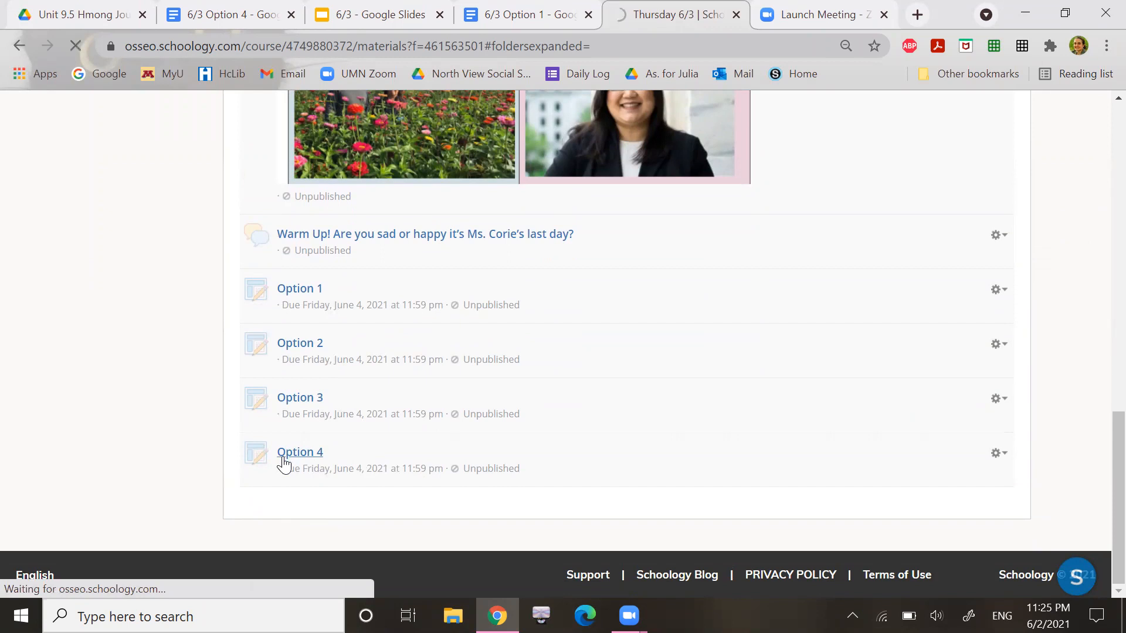
click(299, 453)
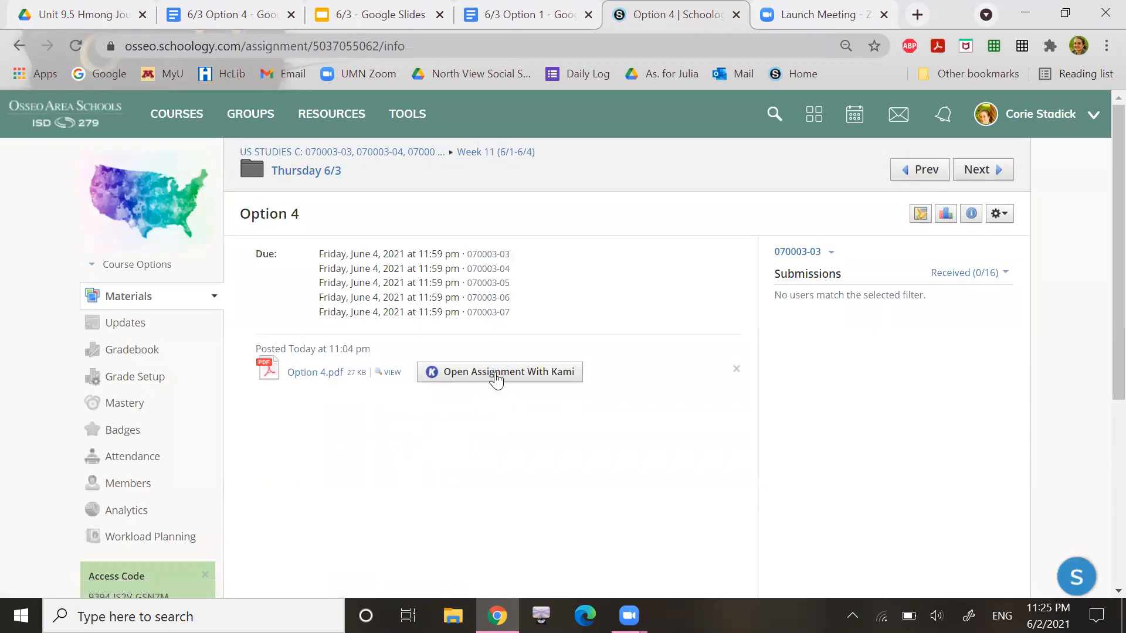
click(499, 372)
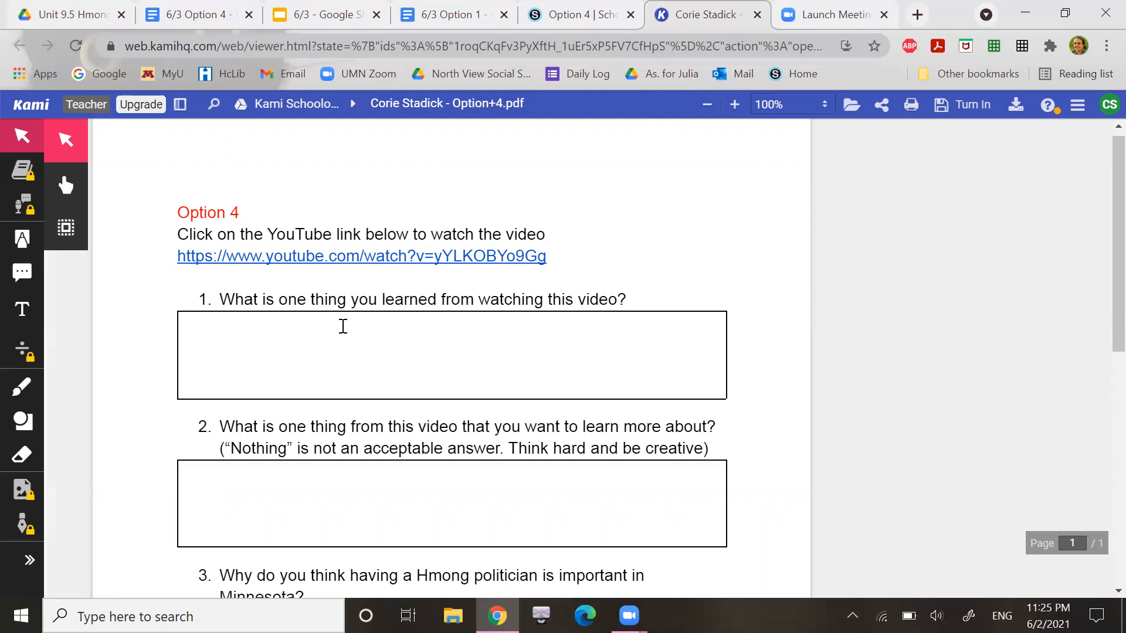
mouse_move(1102, 273)
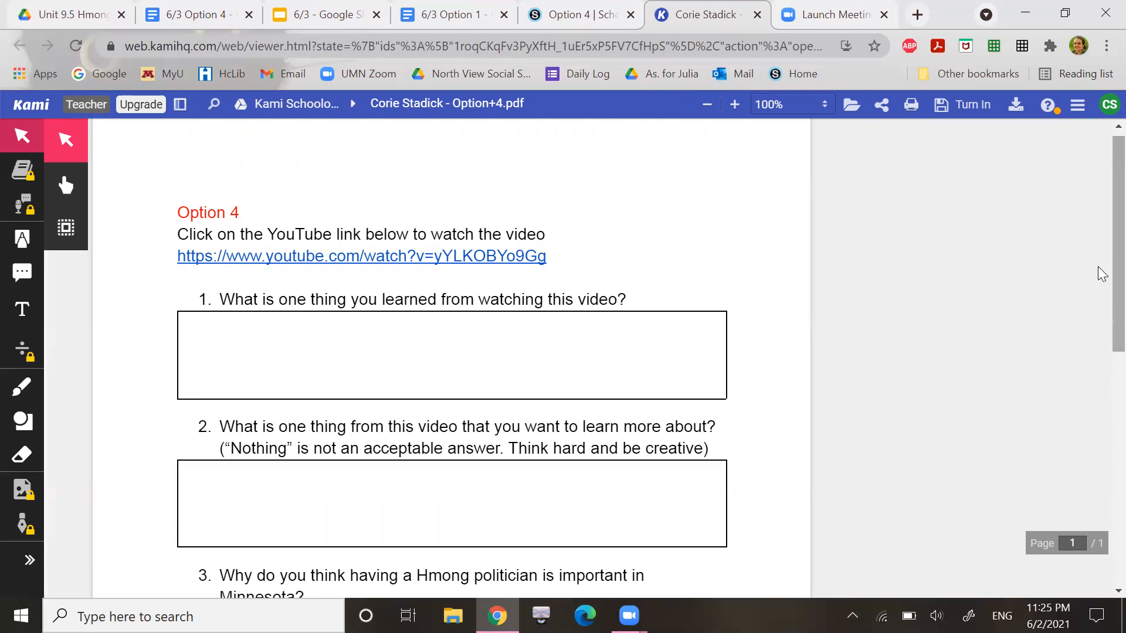
scroll(down, 3)
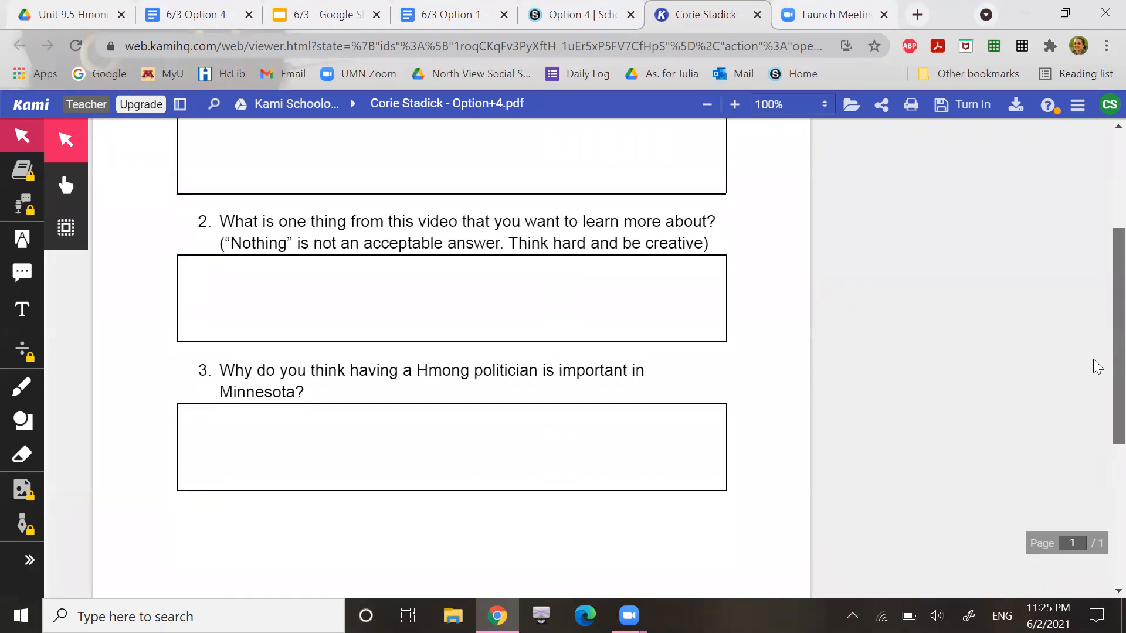
scroll(down, 3)
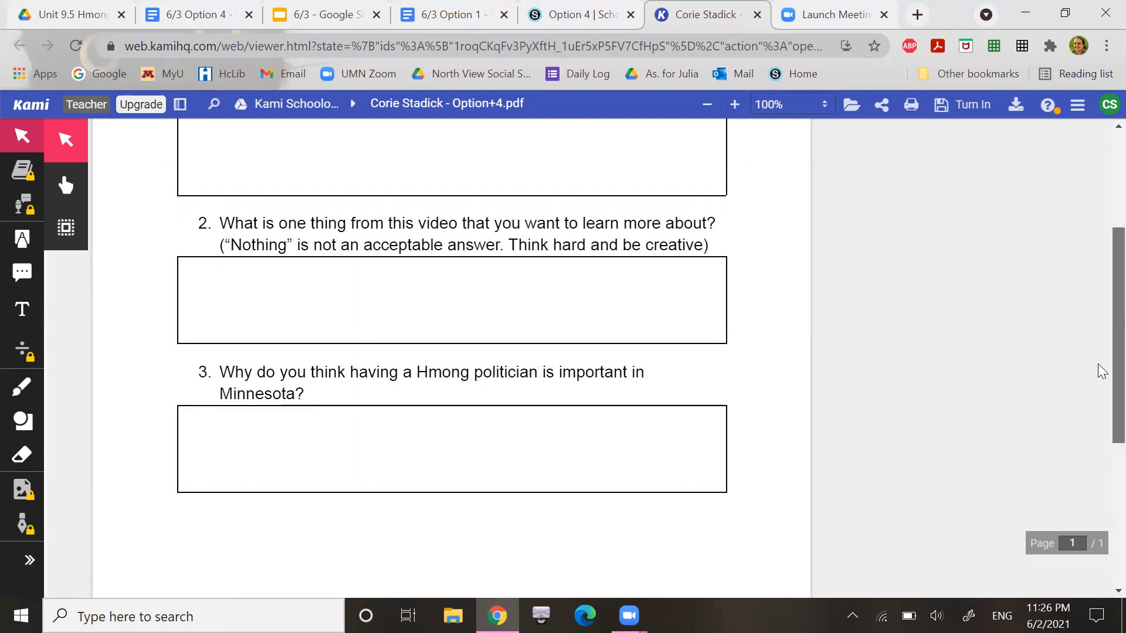
scroll(up, 3)
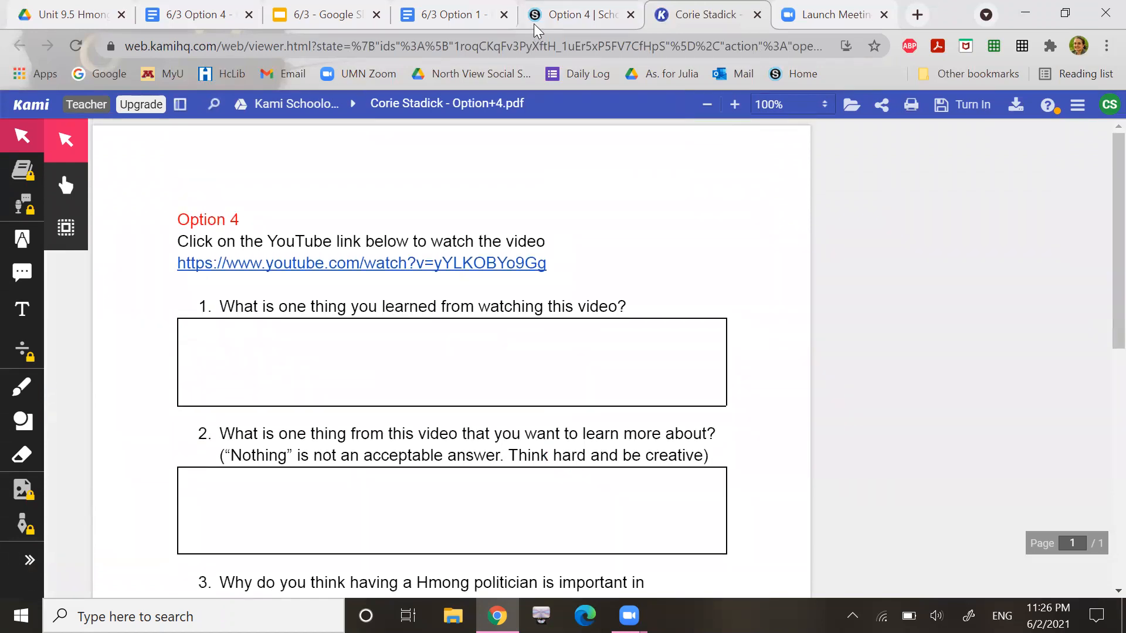
- From the Option 4 tab, go back via the Thursday 6/3 breadcrumb to the four-option choice board
click(578, 14)
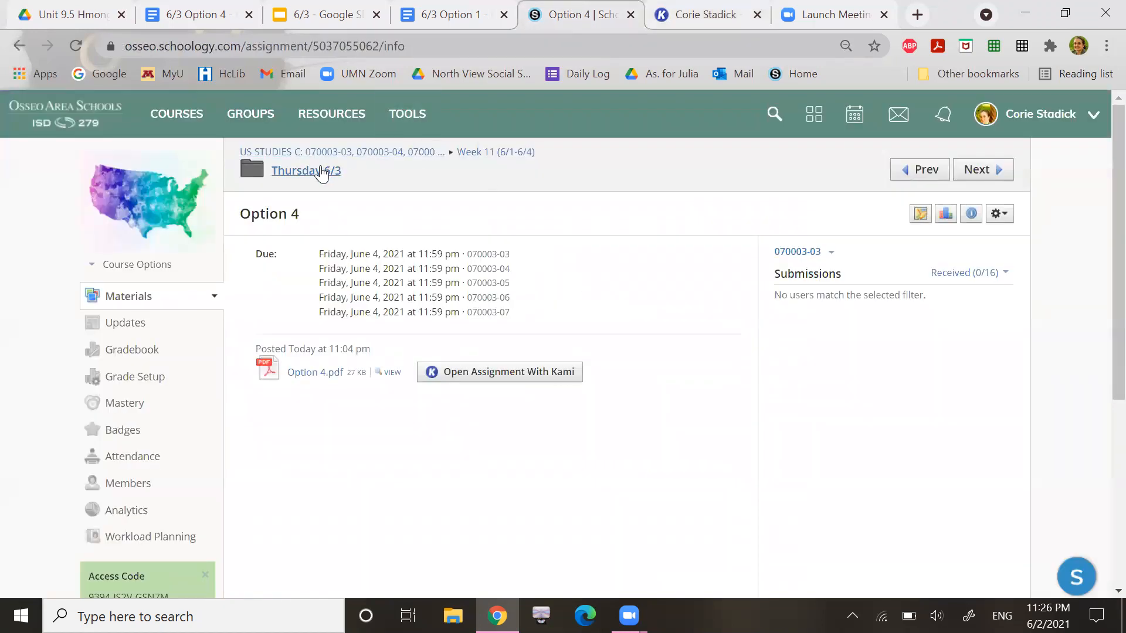
click(305, 170)
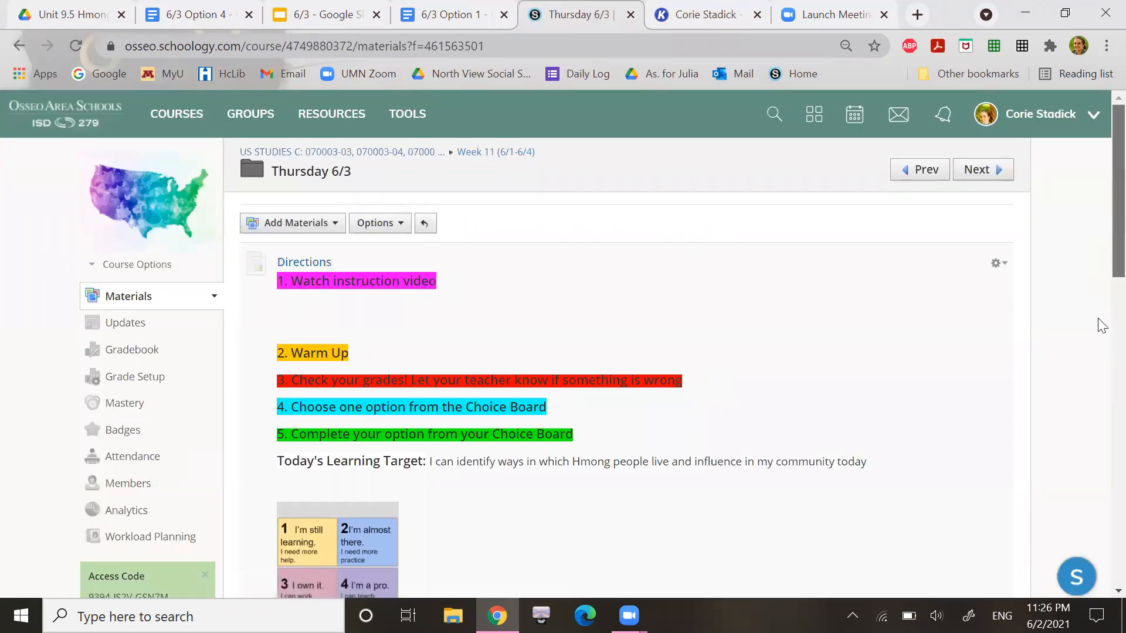
scroll(down, 3)
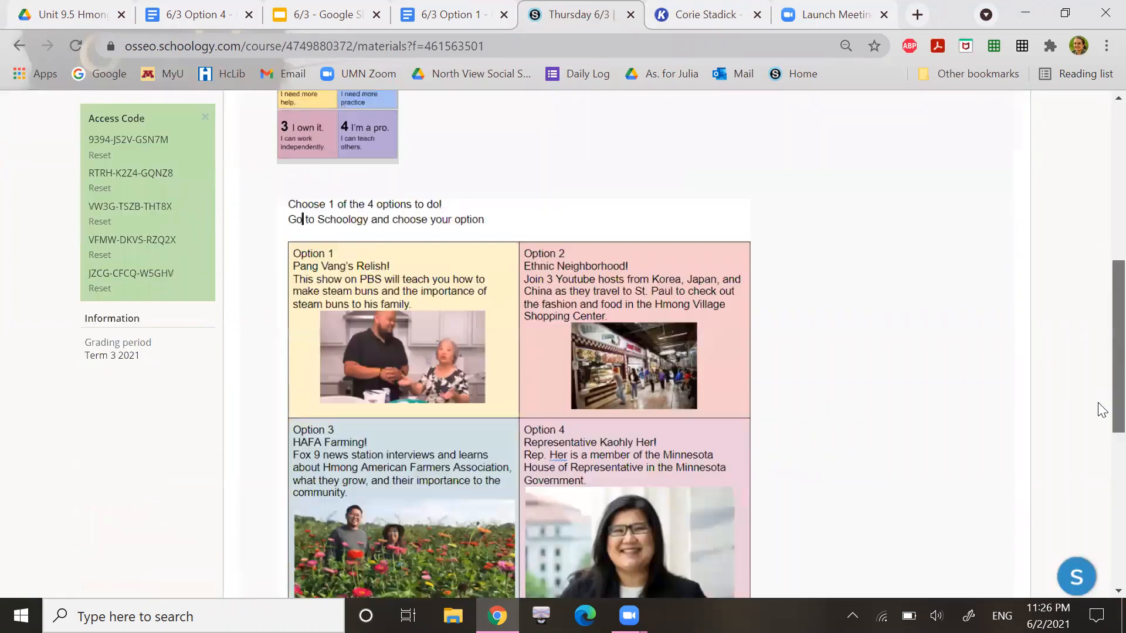
scroll(down, 3)
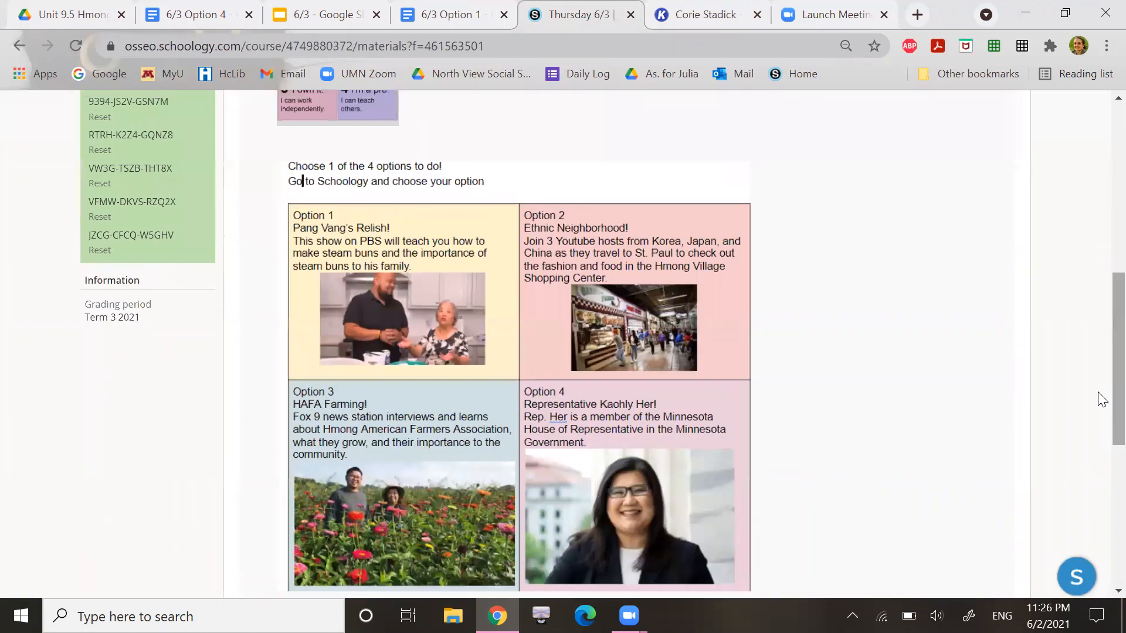
mouse_move(634, 155)
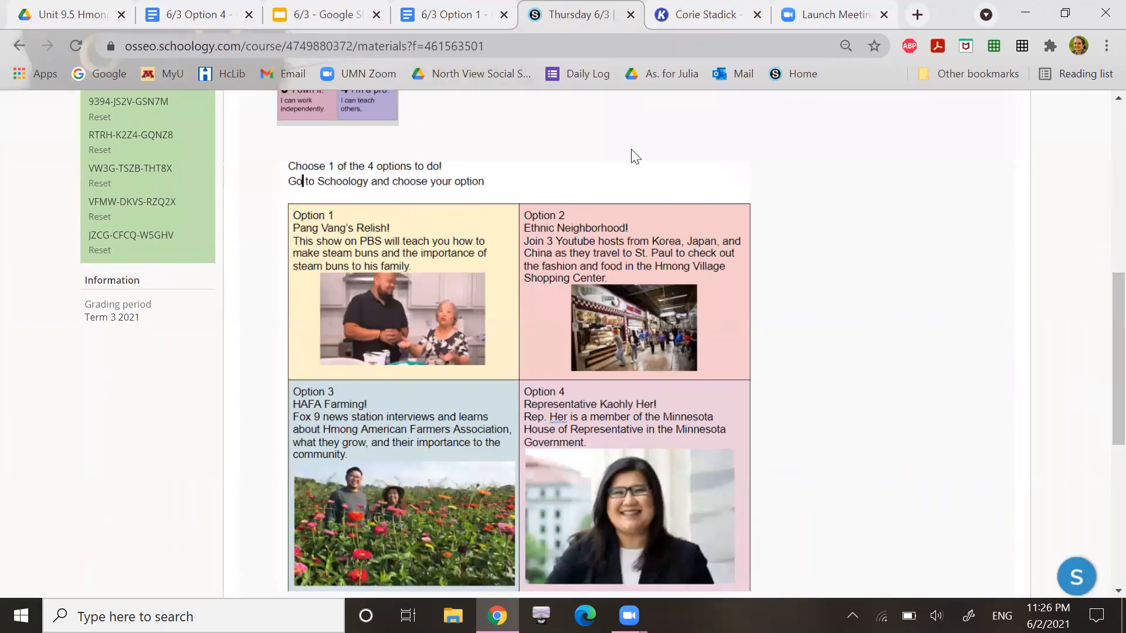